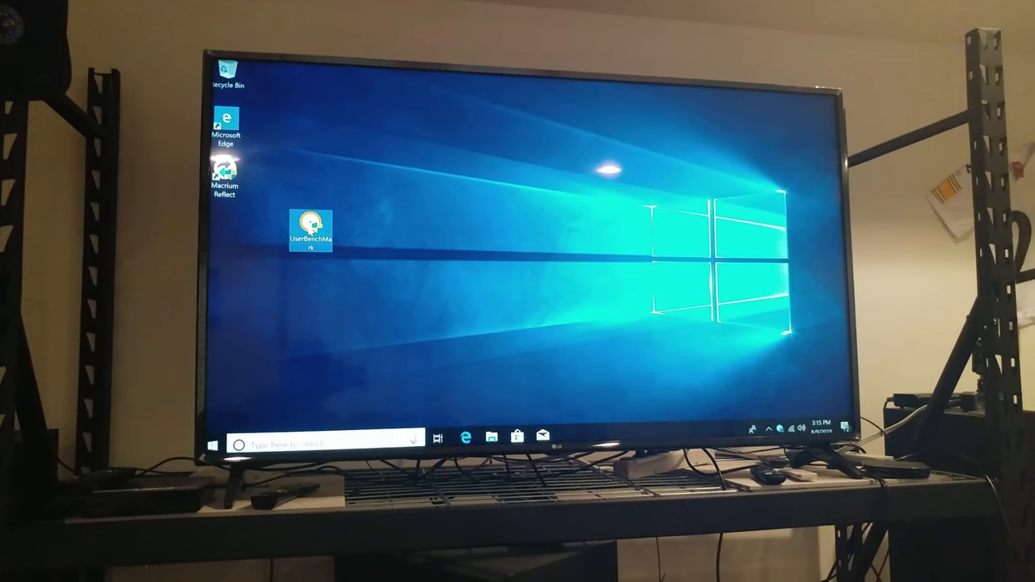
Step: Launch UserBenchMark, approve the User Account Control prompt, and run the PC benchmark
double_click(311, 229)
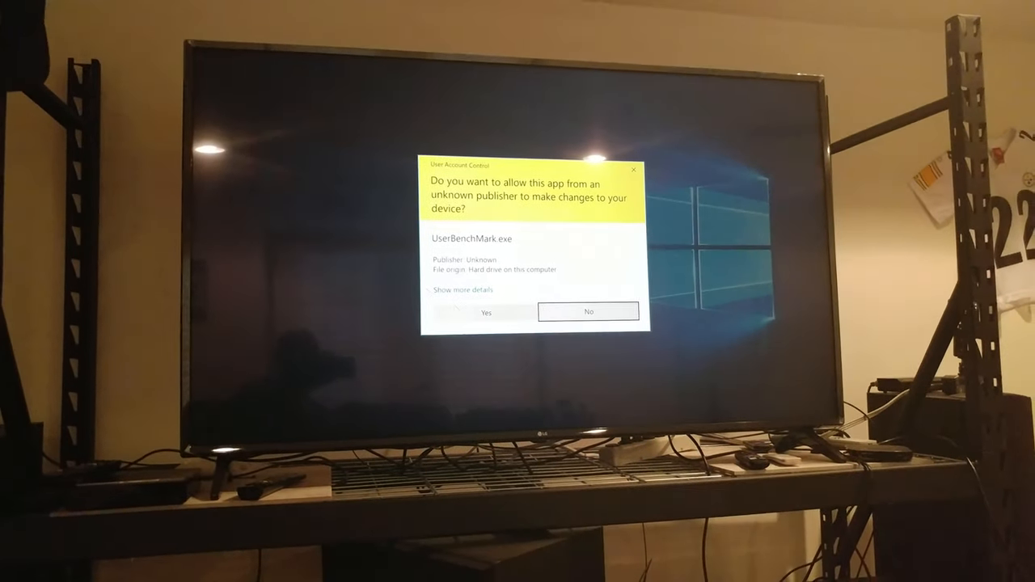
click(485, 312)
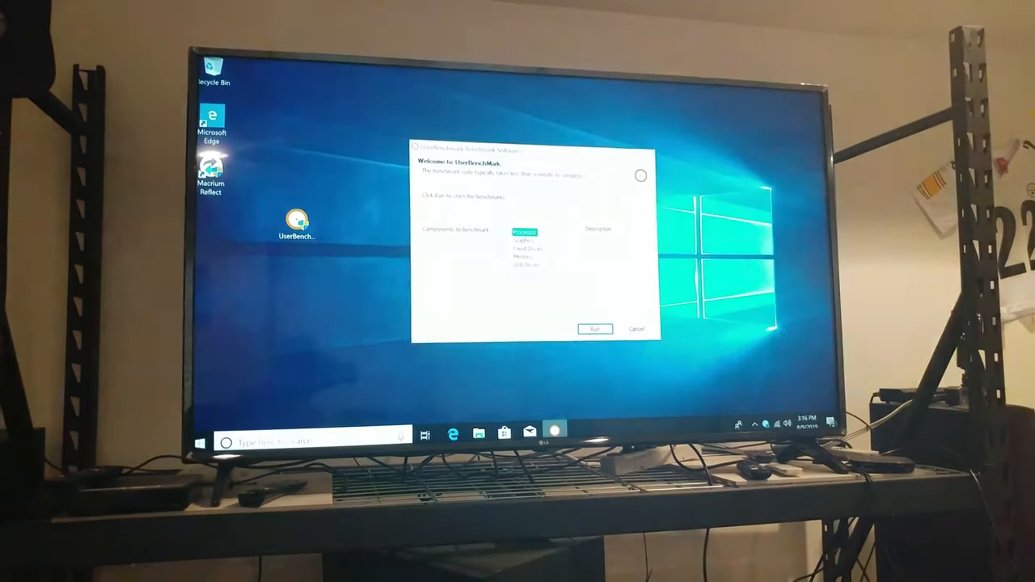
click(594, 329)
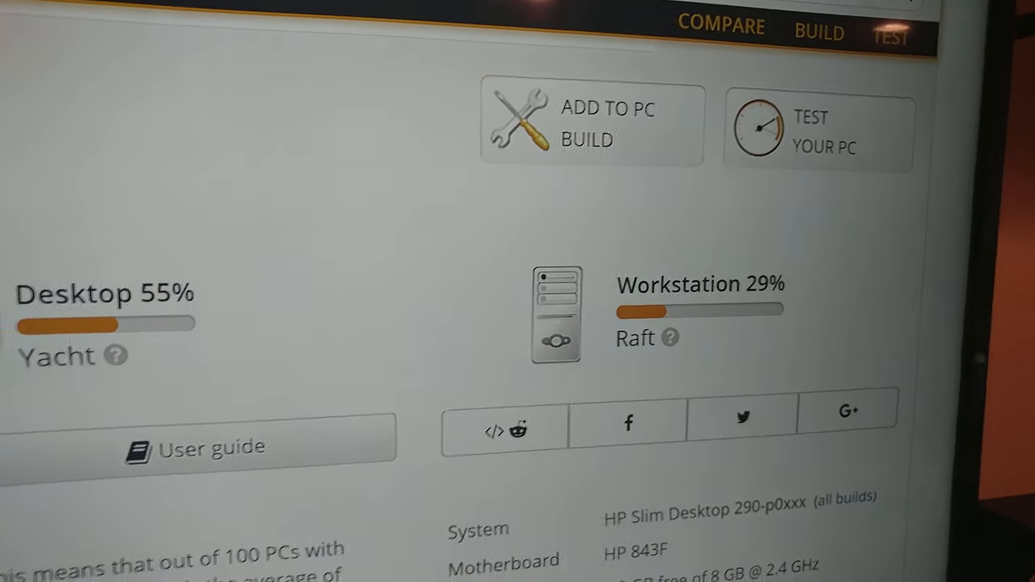
Step: Scroll the Performance Results past the PC Status notes to the Intel Core i3-9100 processor section
scroll(up, 3)
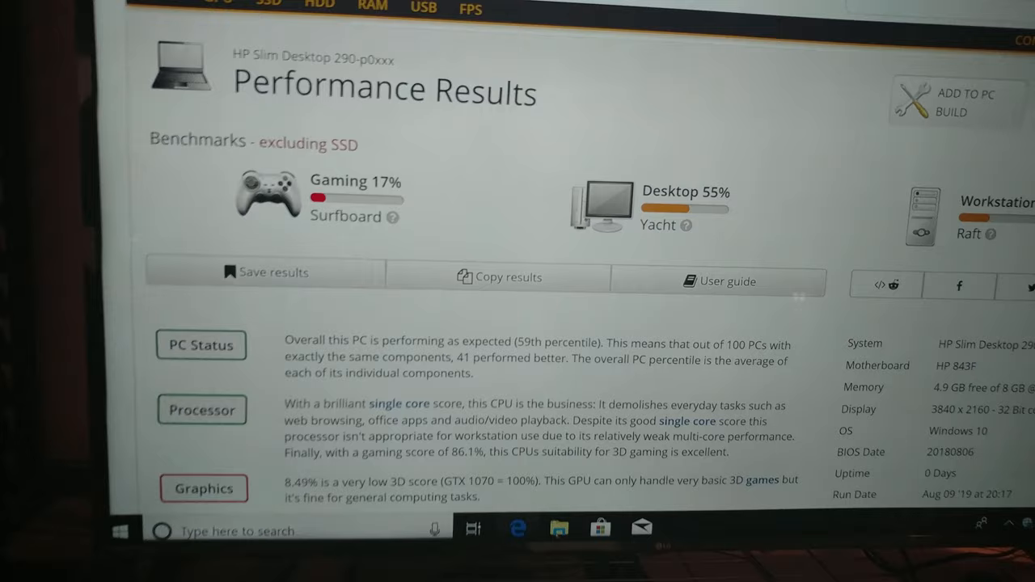
scroll(down, 3)
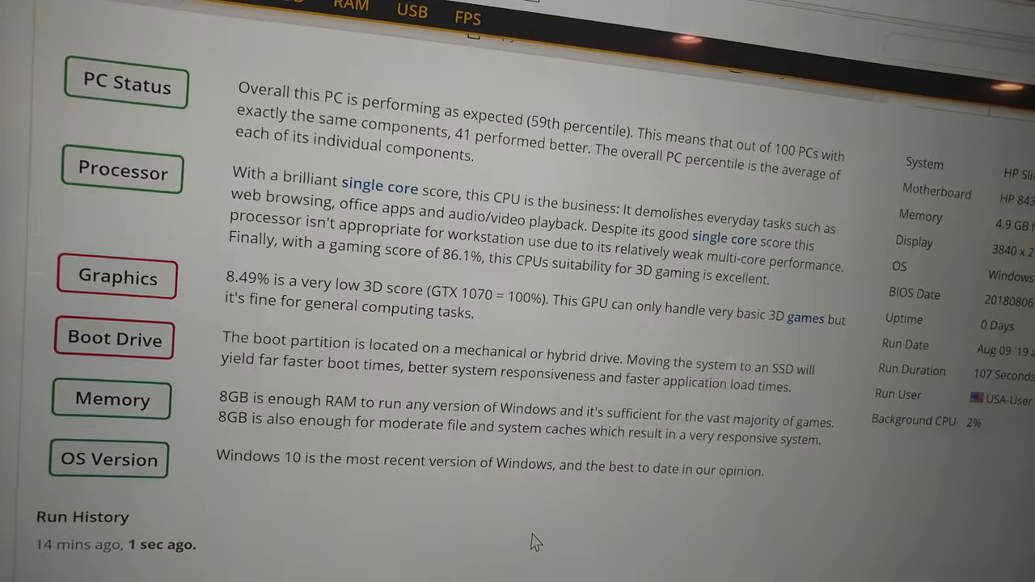
scroll(down, 3)
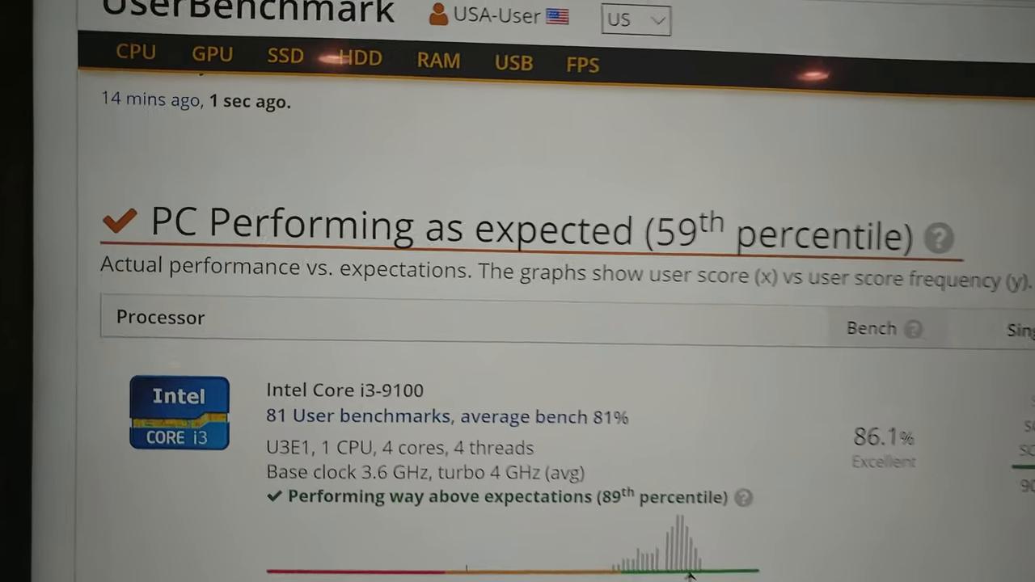
Step: Scroll through the Graphics Card and drive results down to the Memory Latency Ladder chart
scroll(down, 3)
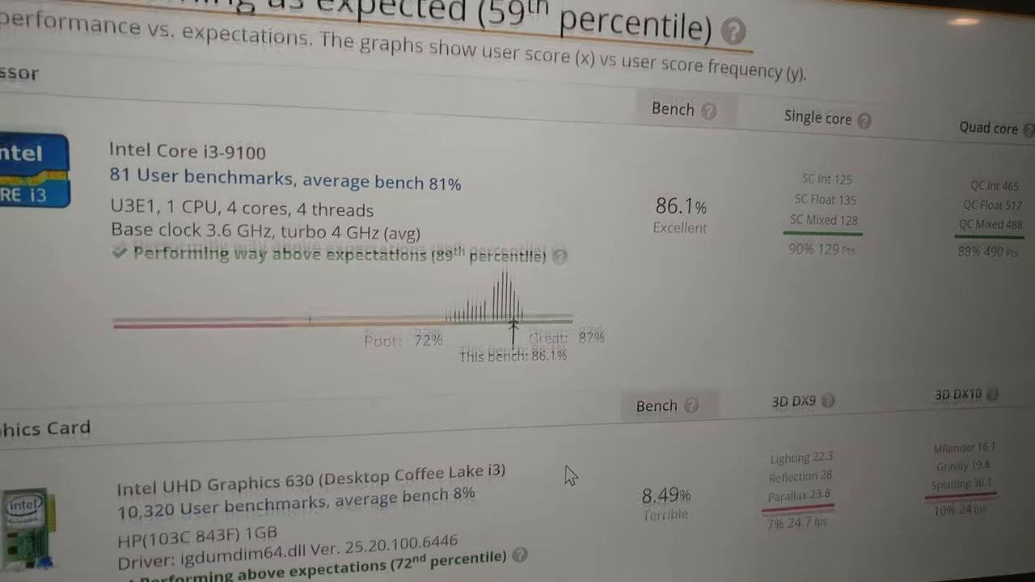
scroll(down, 3)
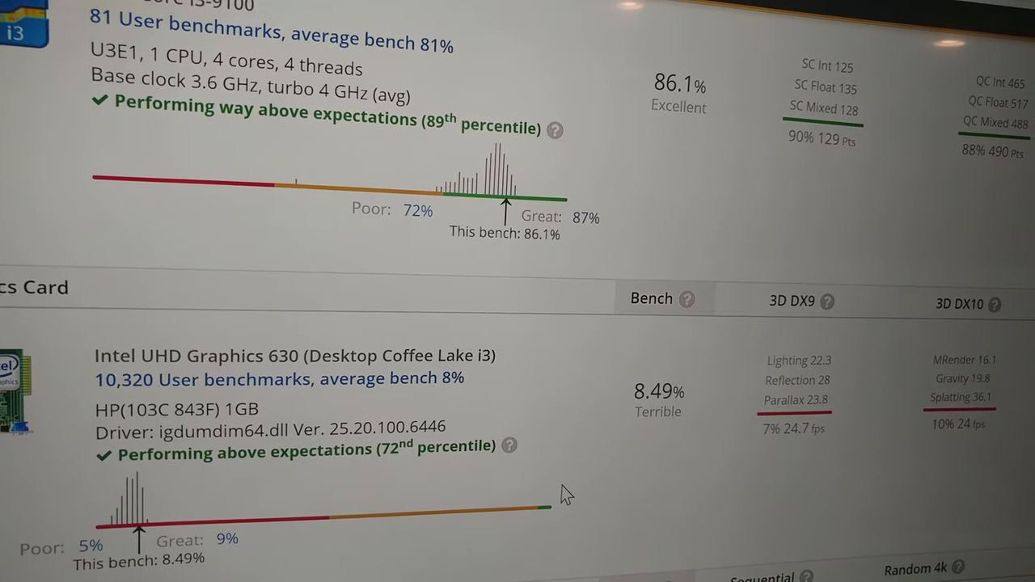
scroll(down, 3)
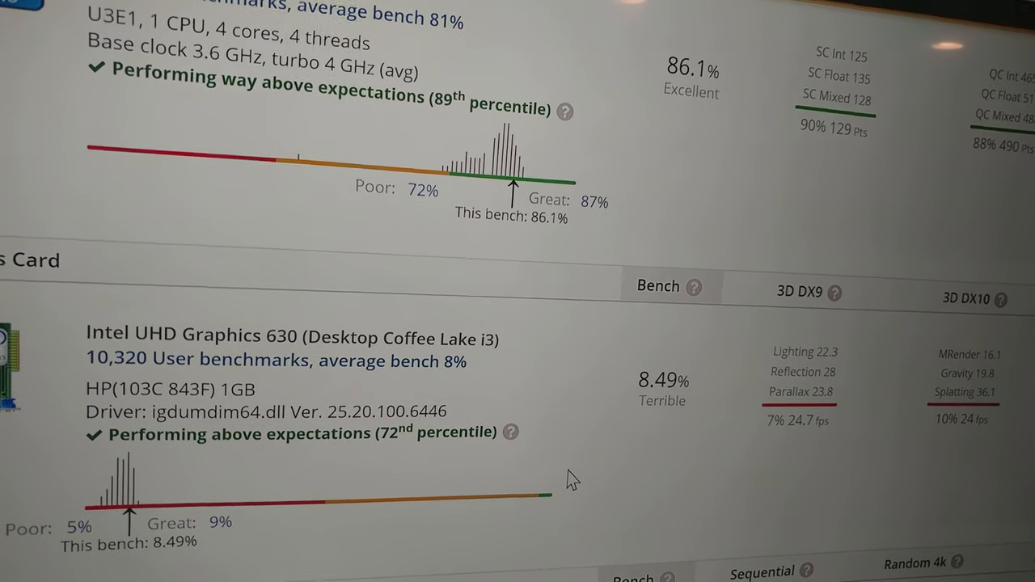
scroll(down, 3)
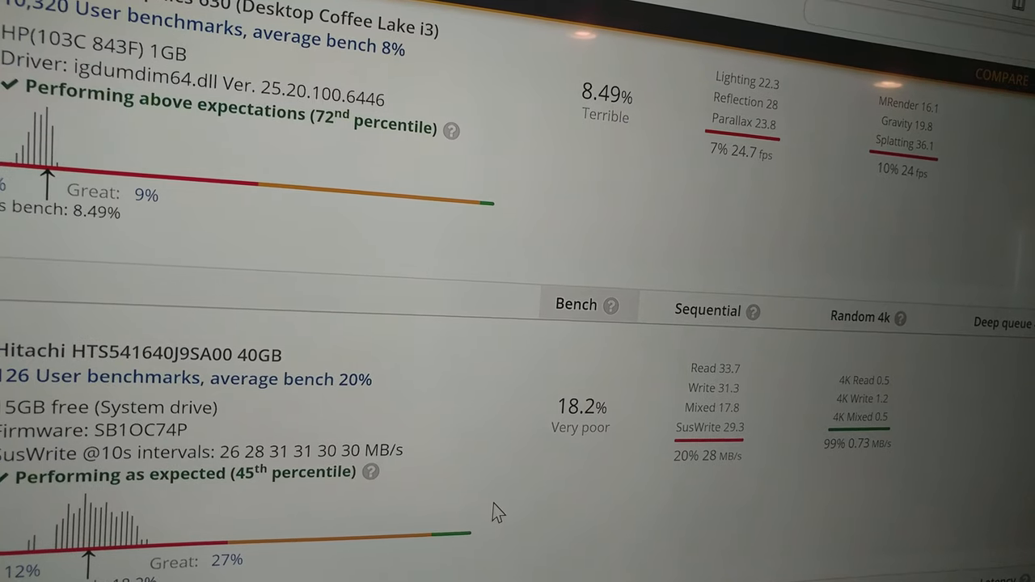
scroll(down, 3)
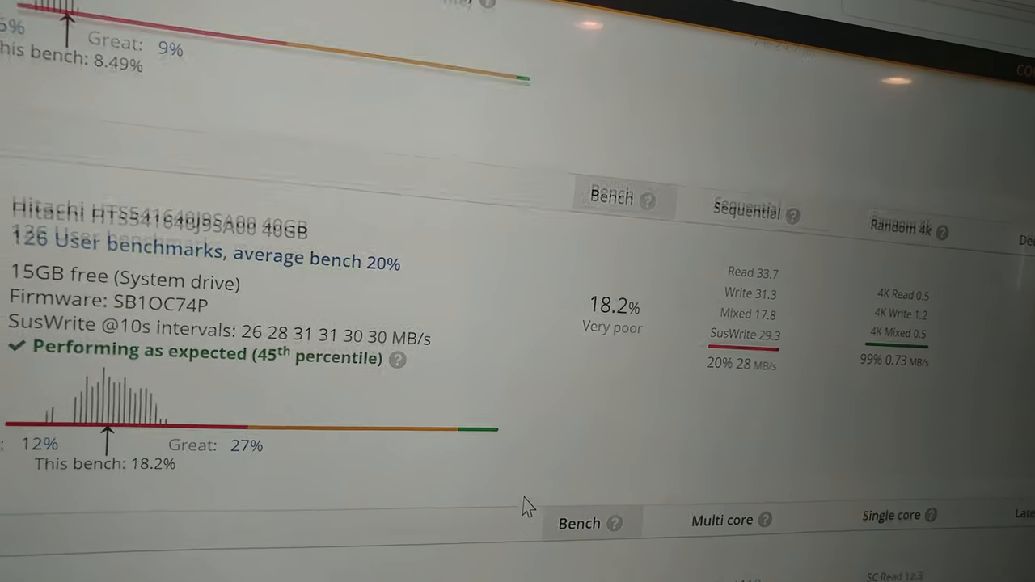
scroll(down, 3)
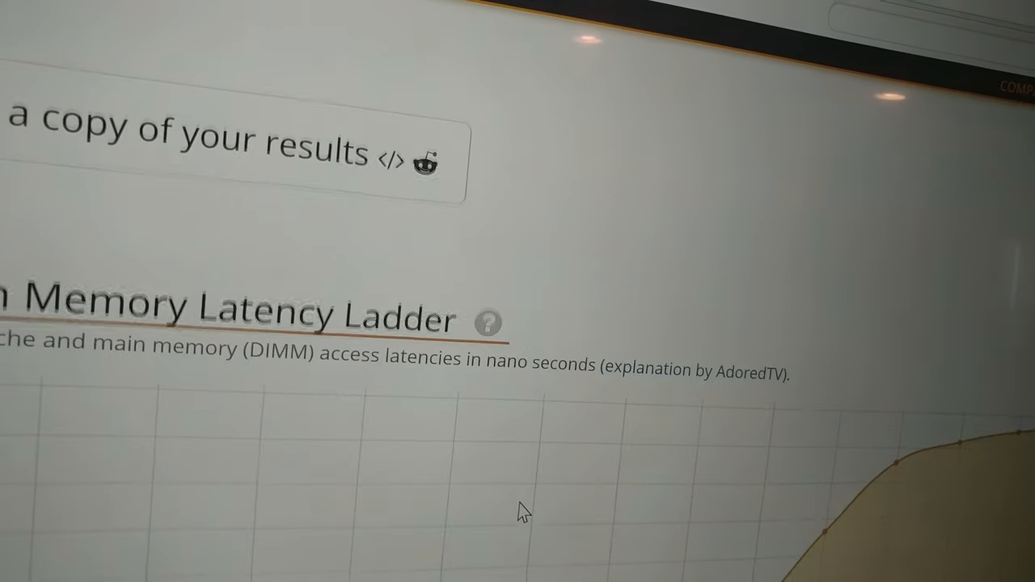
scroll(down, 3)
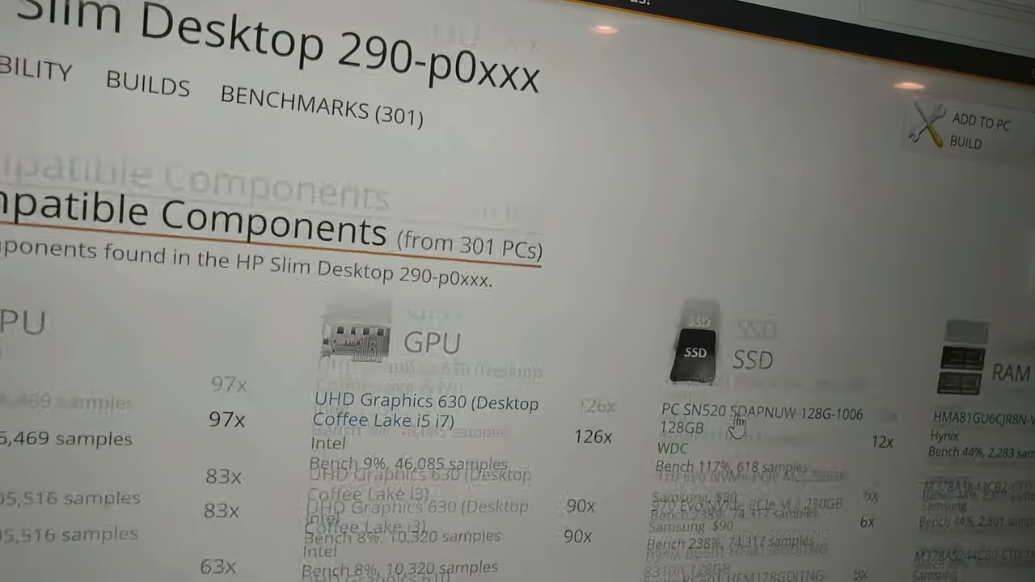
Step: Scroll the HP Slim Desktop 290-p0xxx page past Compatible Components to the user benchmarks table
scroll(down, 3)
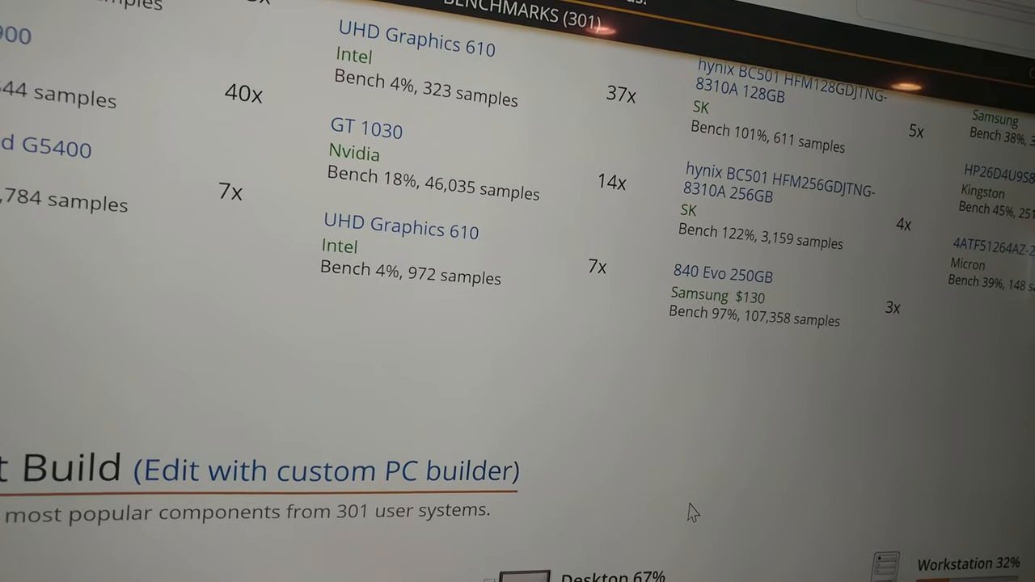
scroll(down, 3)
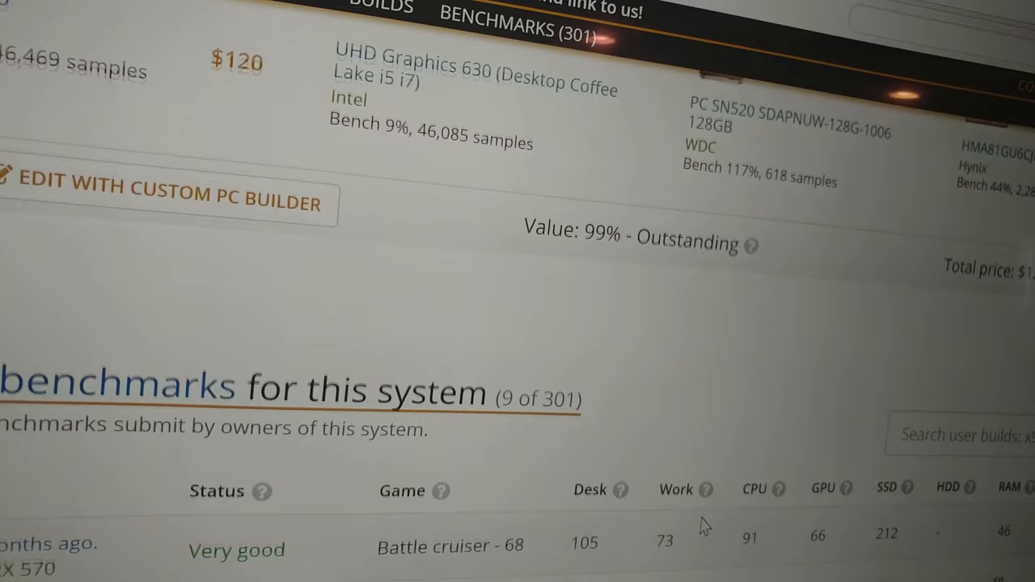
scroll(down, 3)
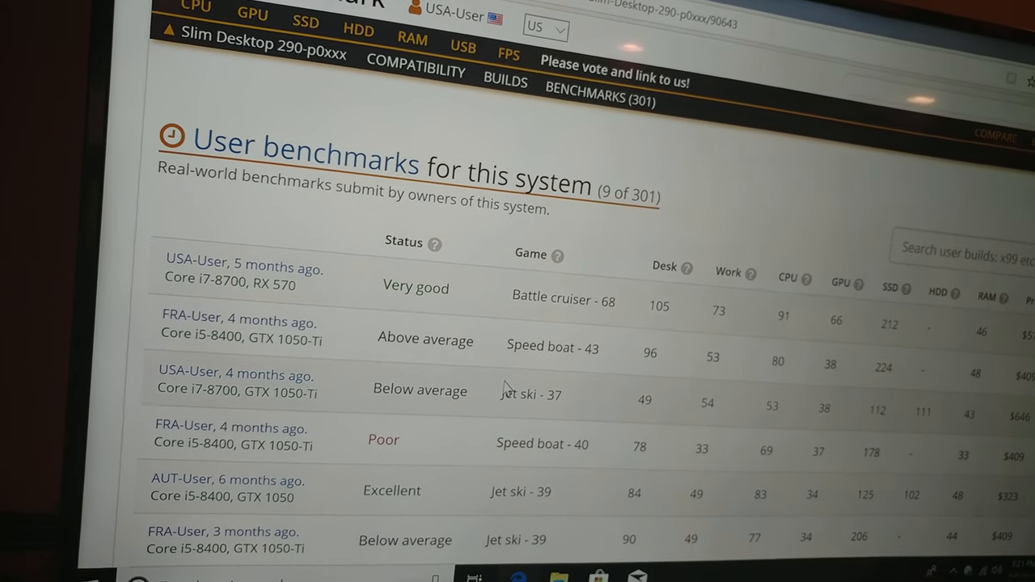
Step: Scroll through the page 1 user benchmark entries down to the 'Page 1 of 4' pager
scroll(down, 3)
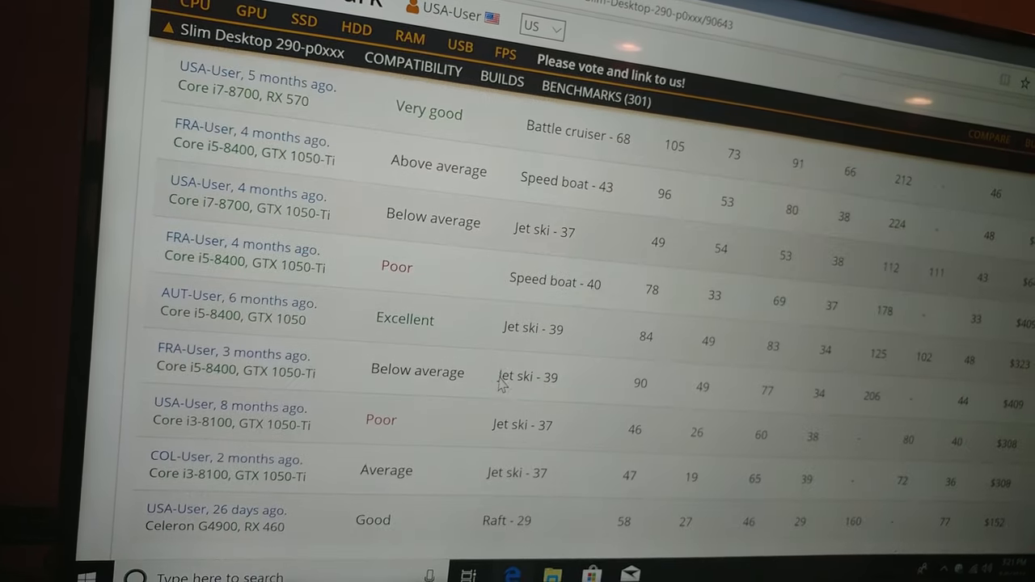
scroll(down, 3)
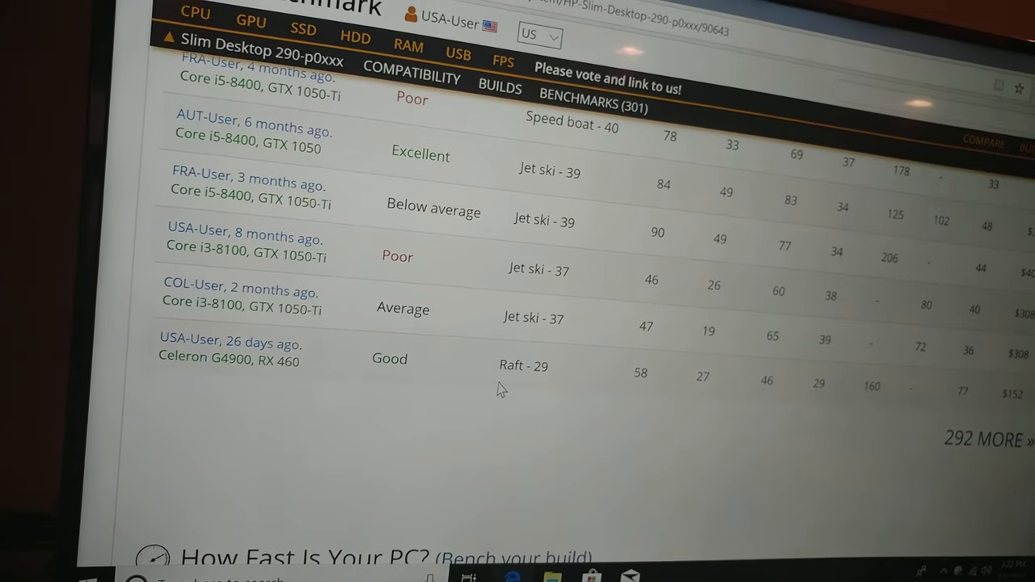
scroll(down, 3)
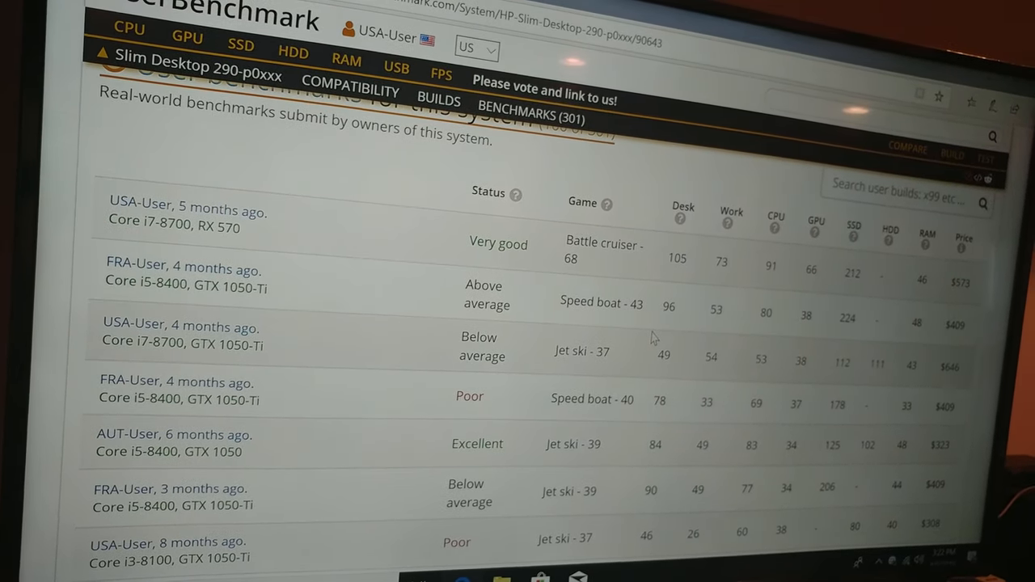
scroll(down, 3)
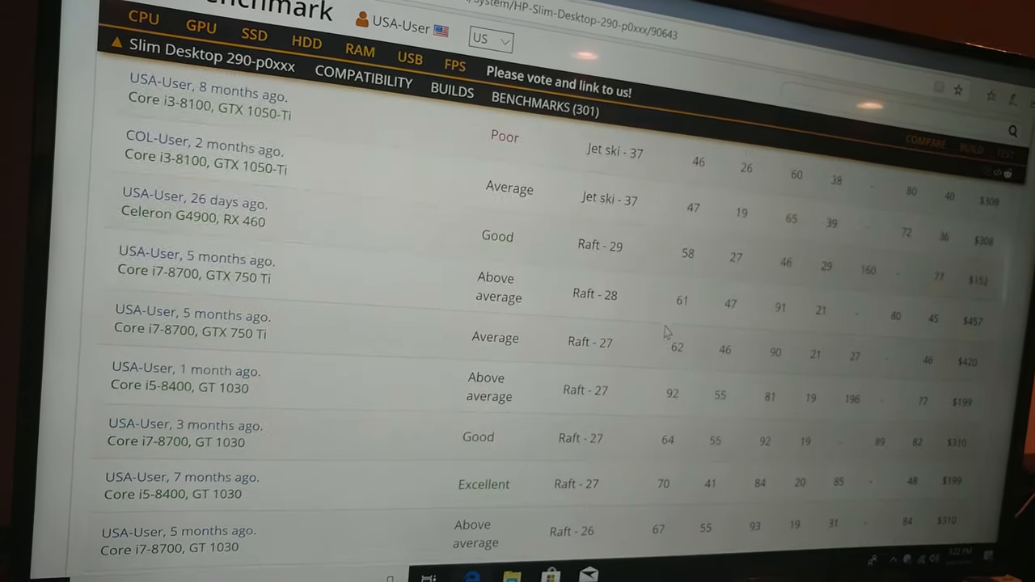
scroll(down, 3)
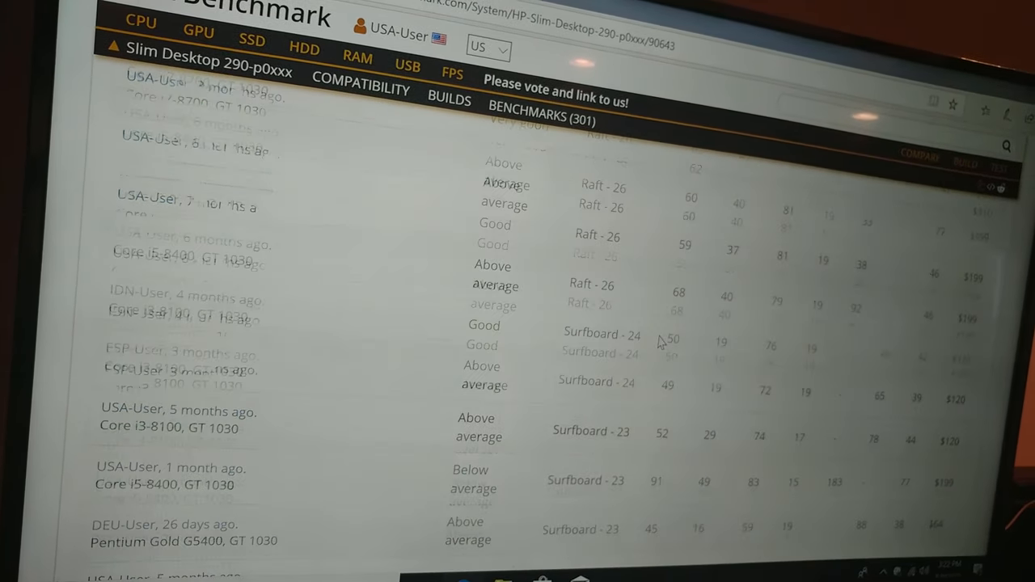
scroll(down, 3)
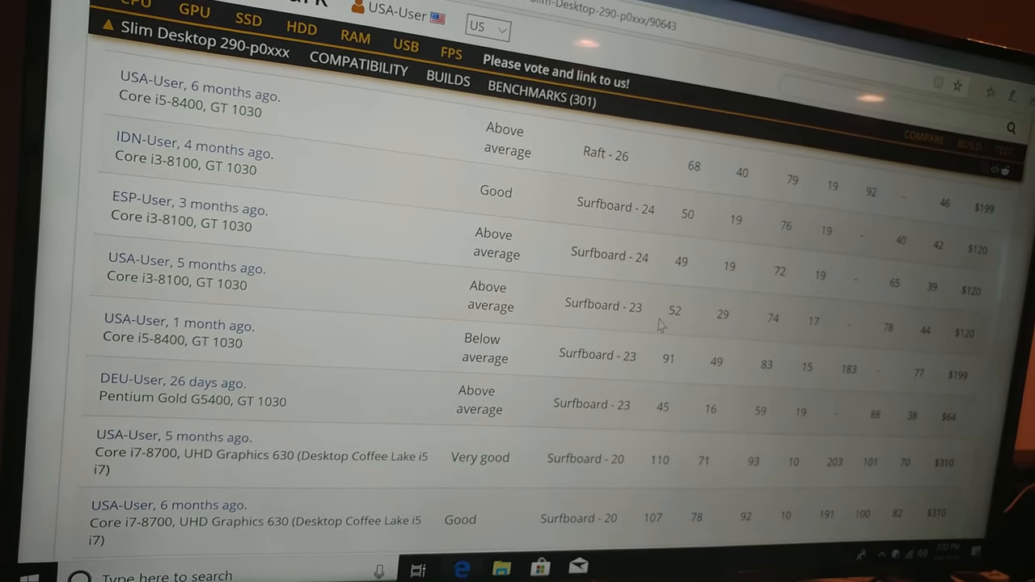
scroll(down, 3)
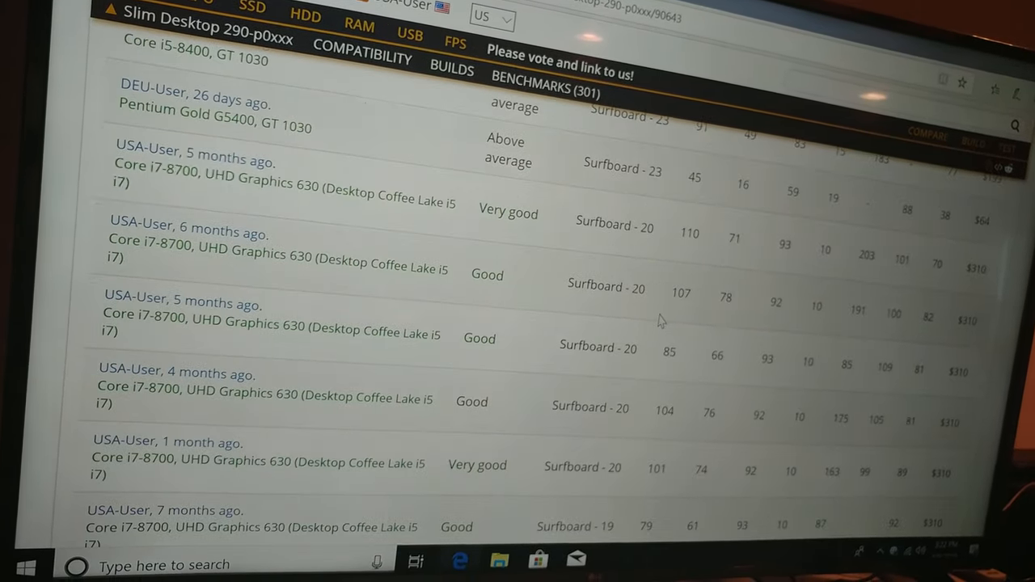
scroll(down, 3)
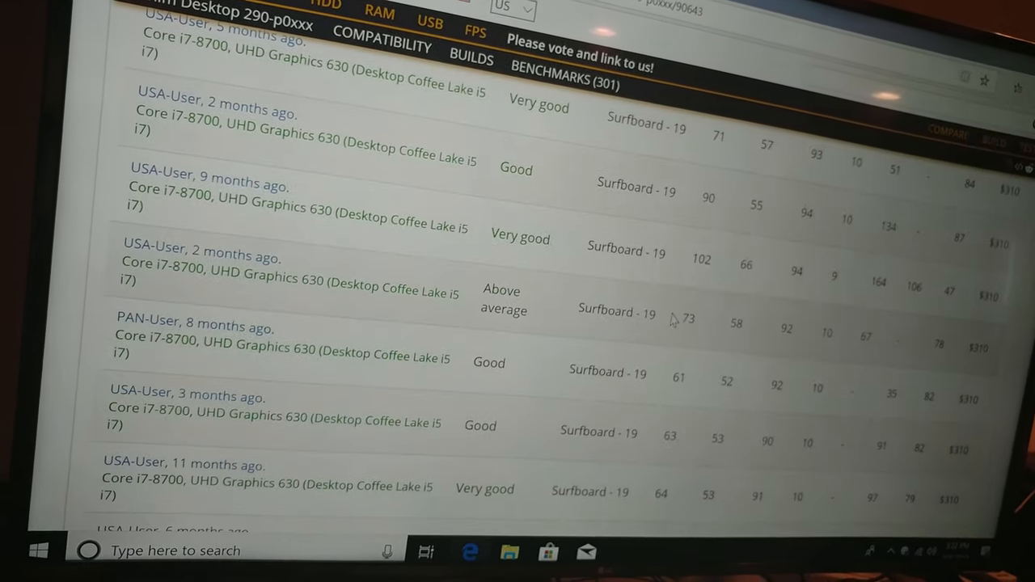
scroll(down, 3)
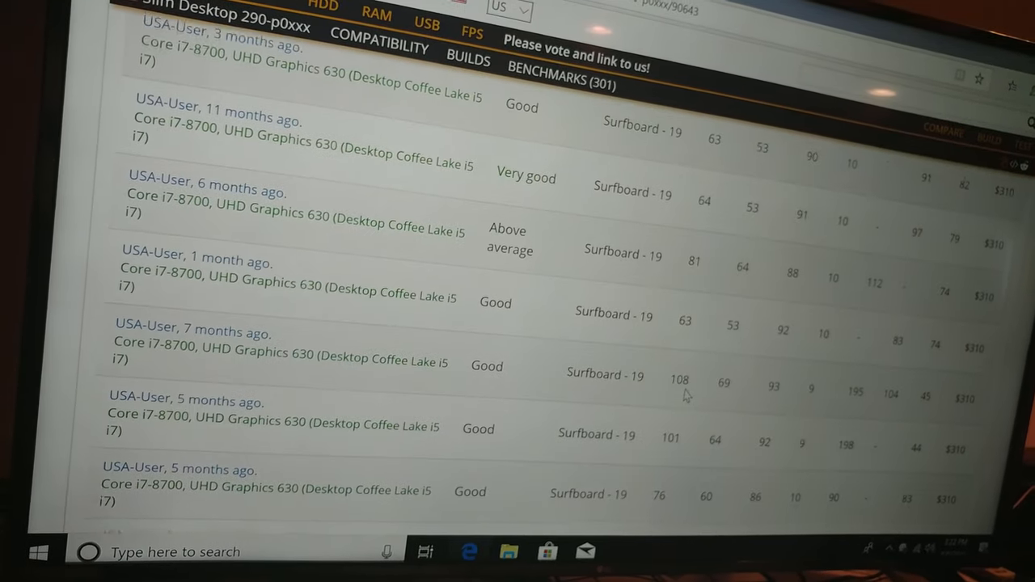
scroll(down, 3)
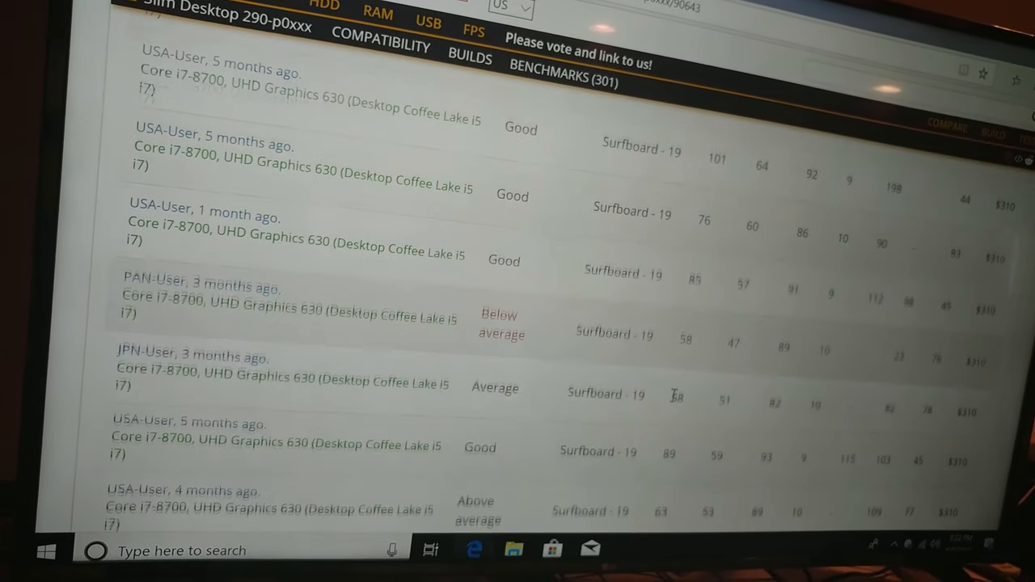
scroll(down, 3)
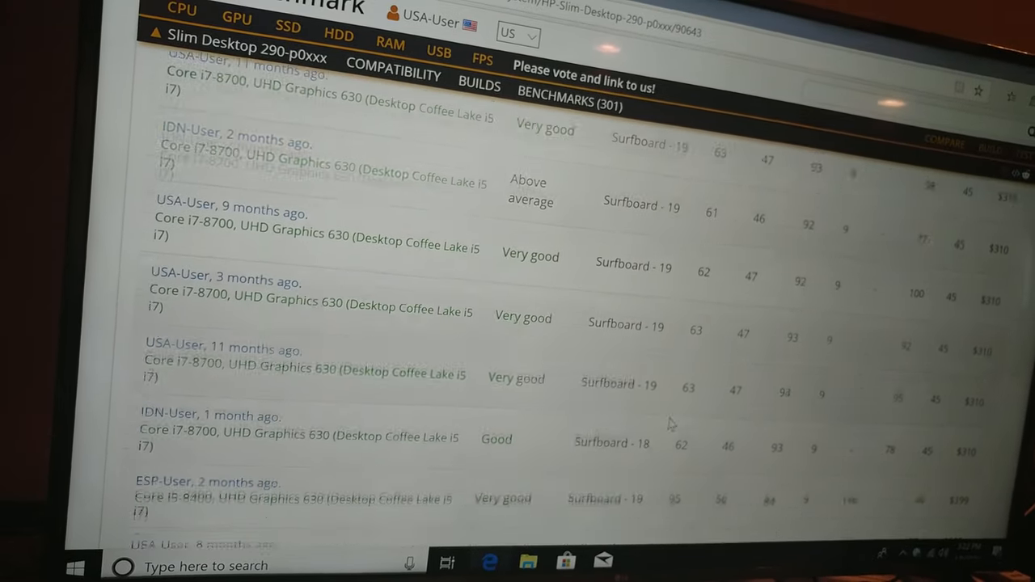
scroll(down, 3)
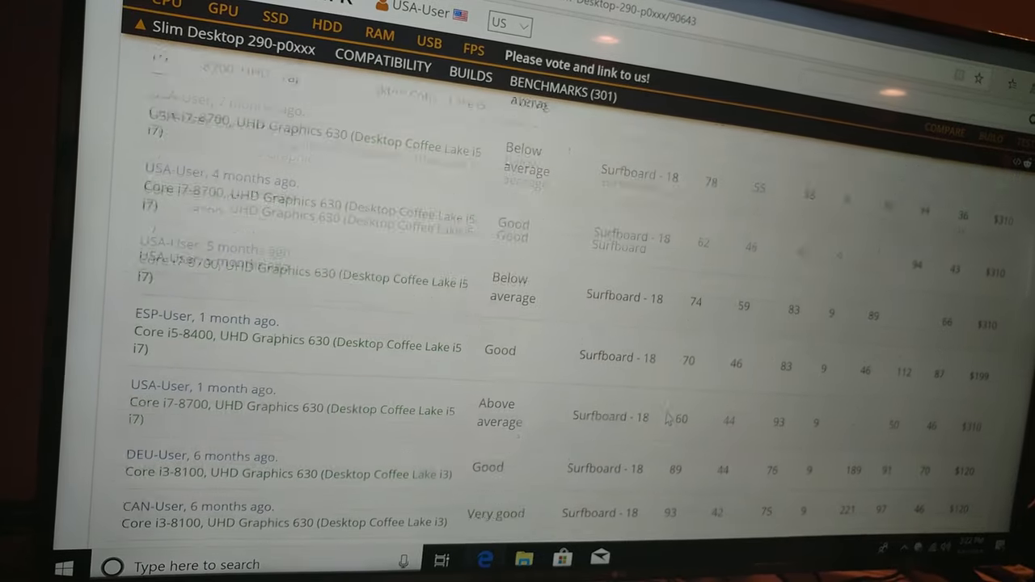
scroll(down, 3)
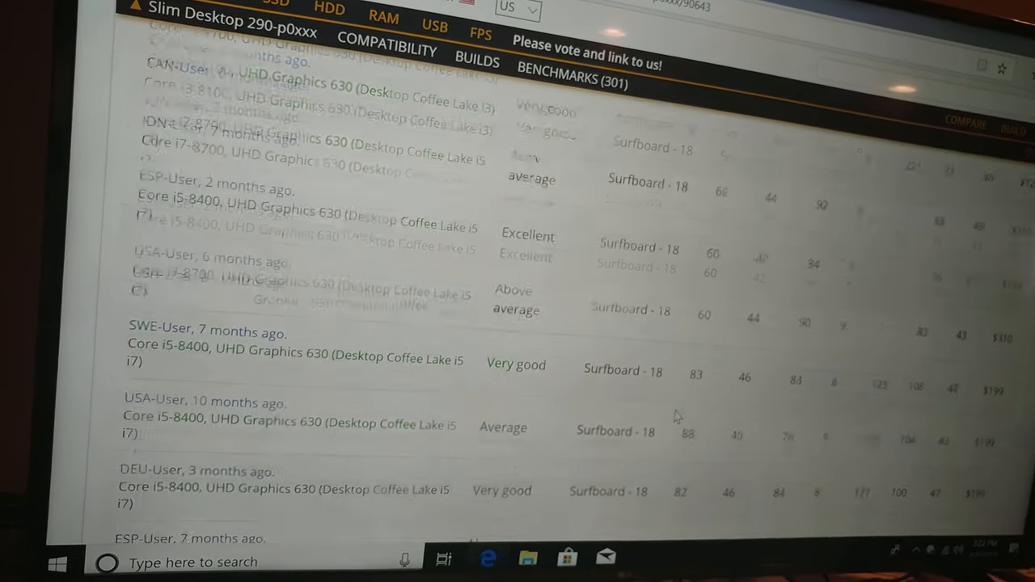
scroll(down, 3)
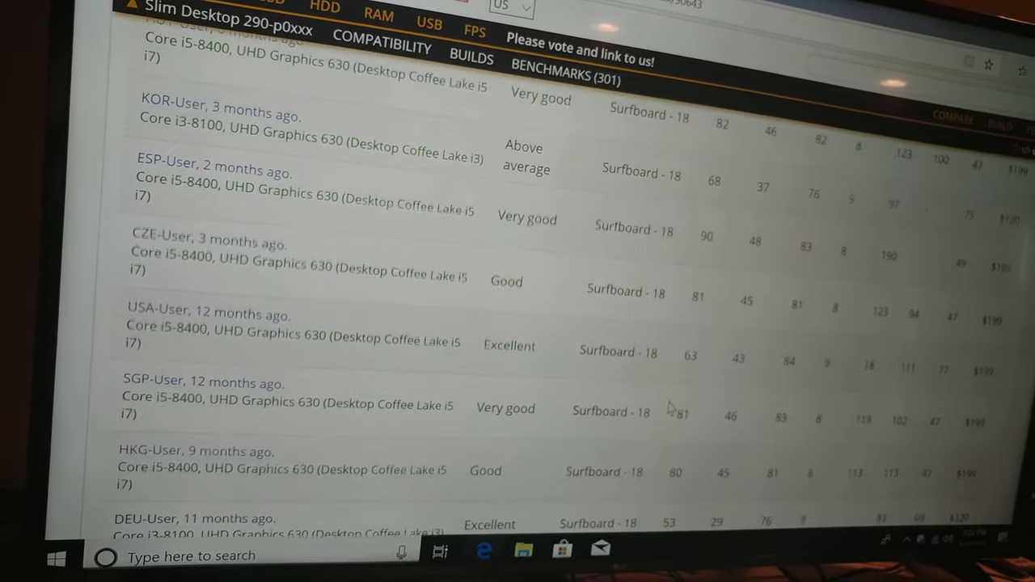
scroll(down, 3)
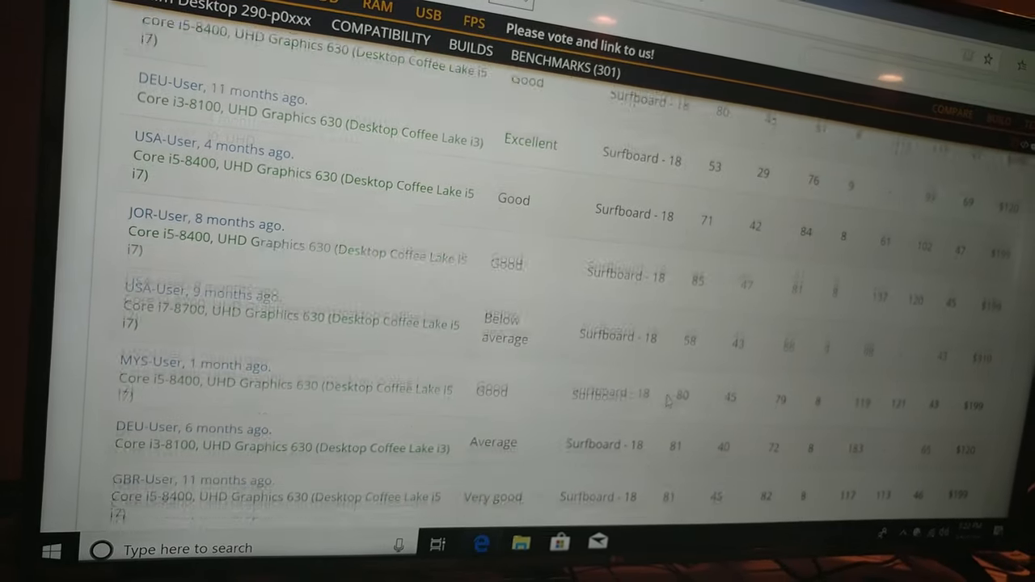
scroll(down, 3)
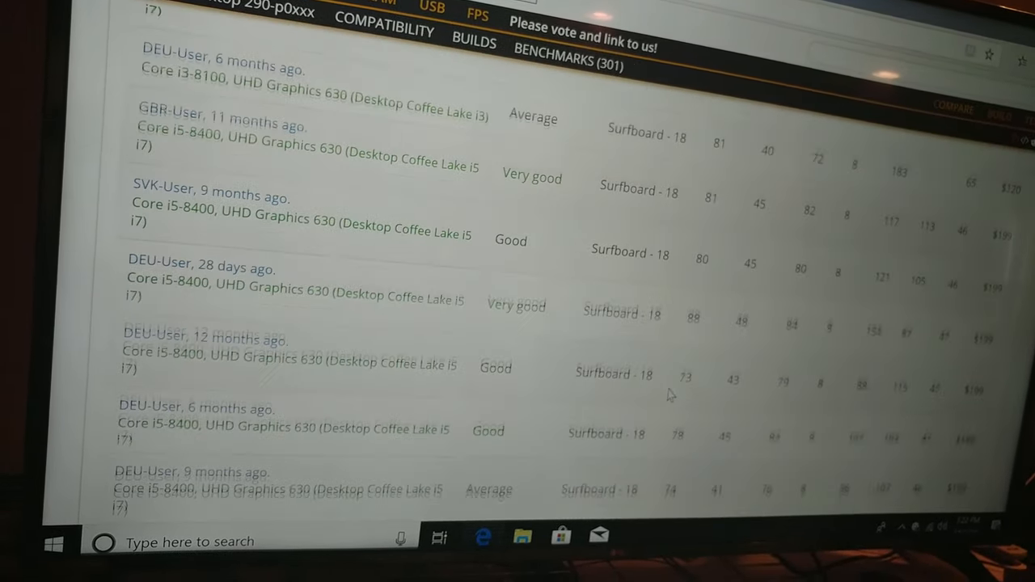
scroll(down, 3)
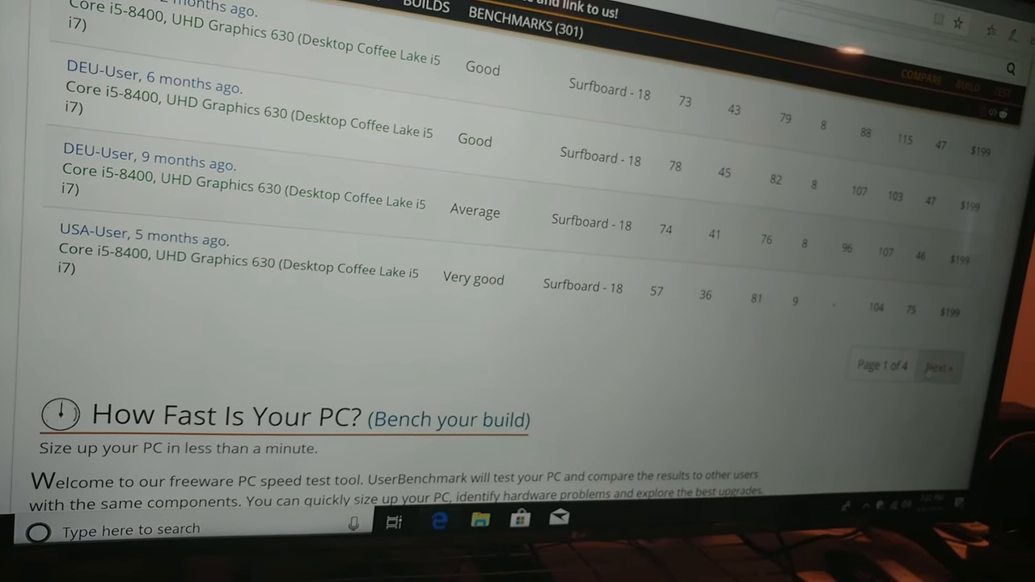
Step: Load page 2 of the user benchmarks and scroll to the Core i3-9100 row from 19 minutes ago
click(936, 366)
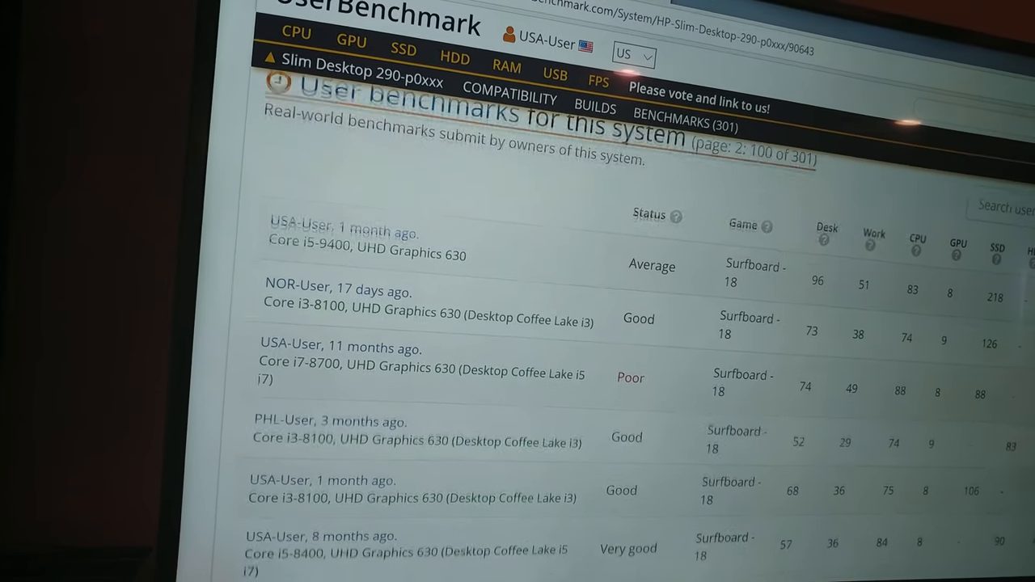
scroll(down, 3)
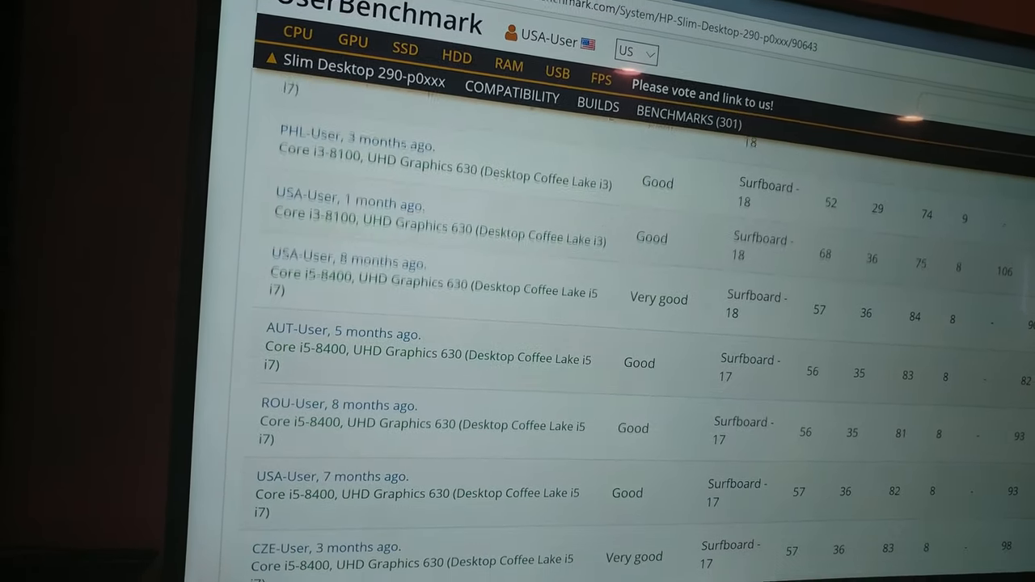
scroll(down, 3)
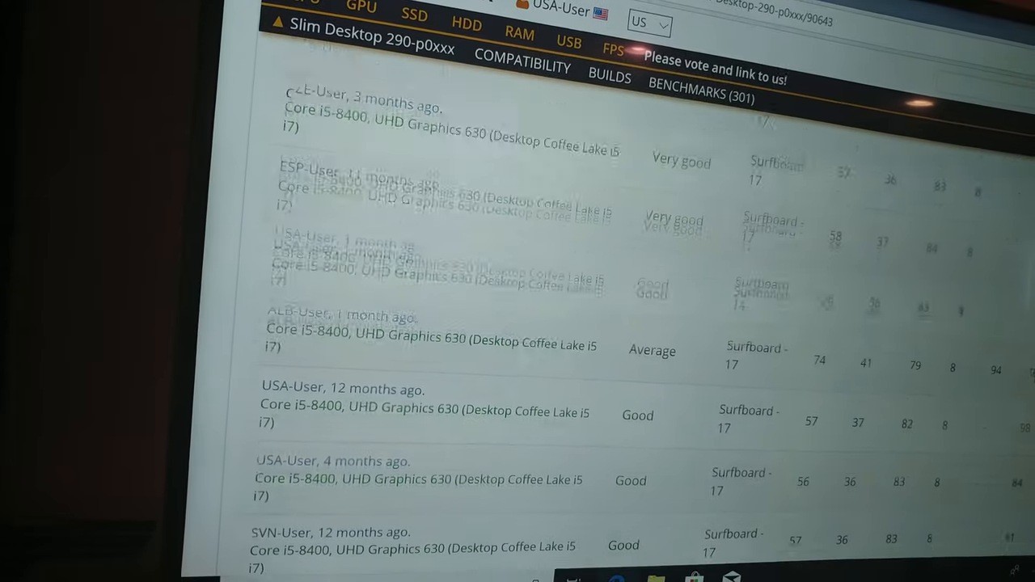
scroll(down, 3)
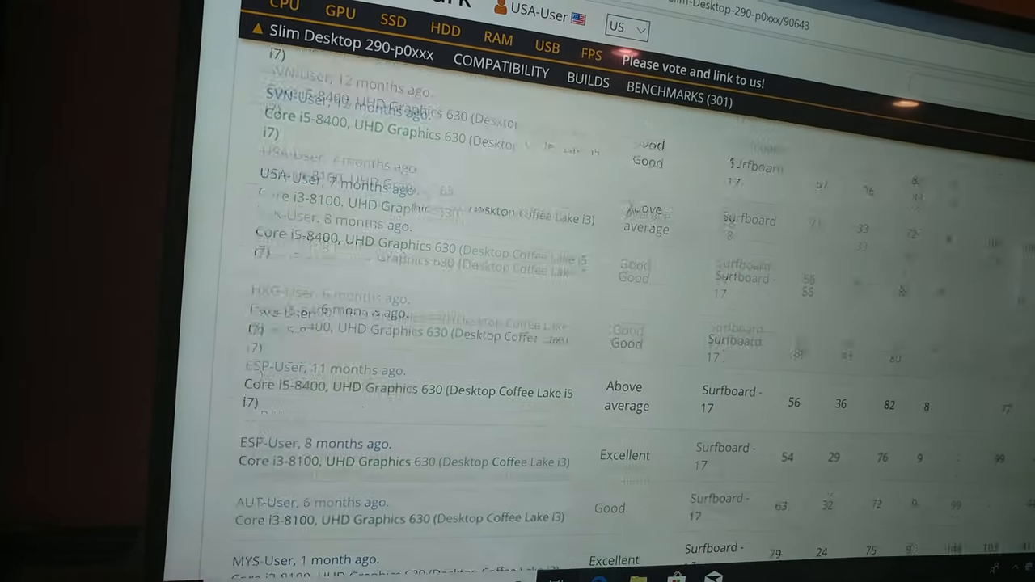
scroll(down, 3)
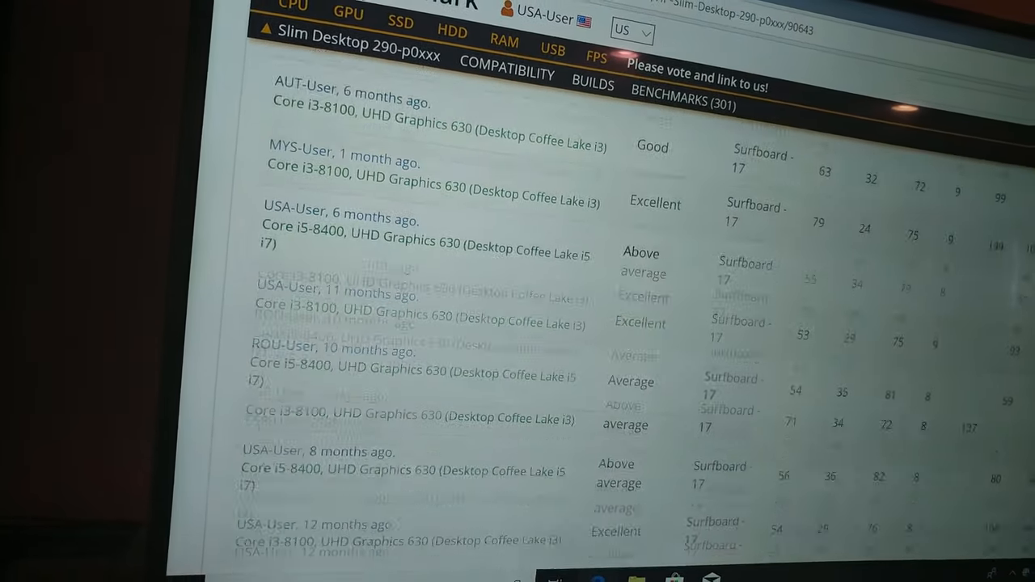
scroll(down, 3)
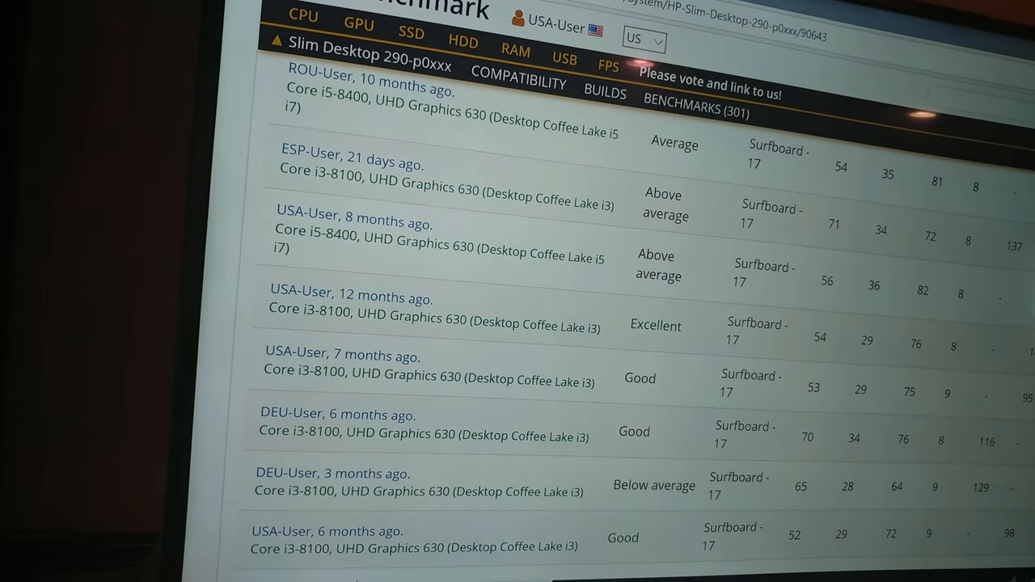
scroll(down, 3)
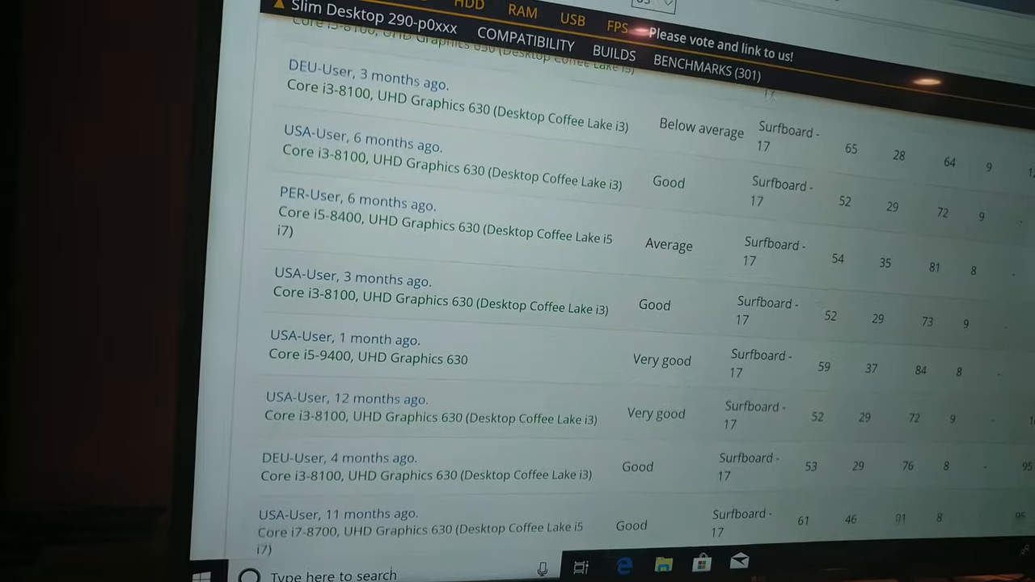
scroll(down, 3)
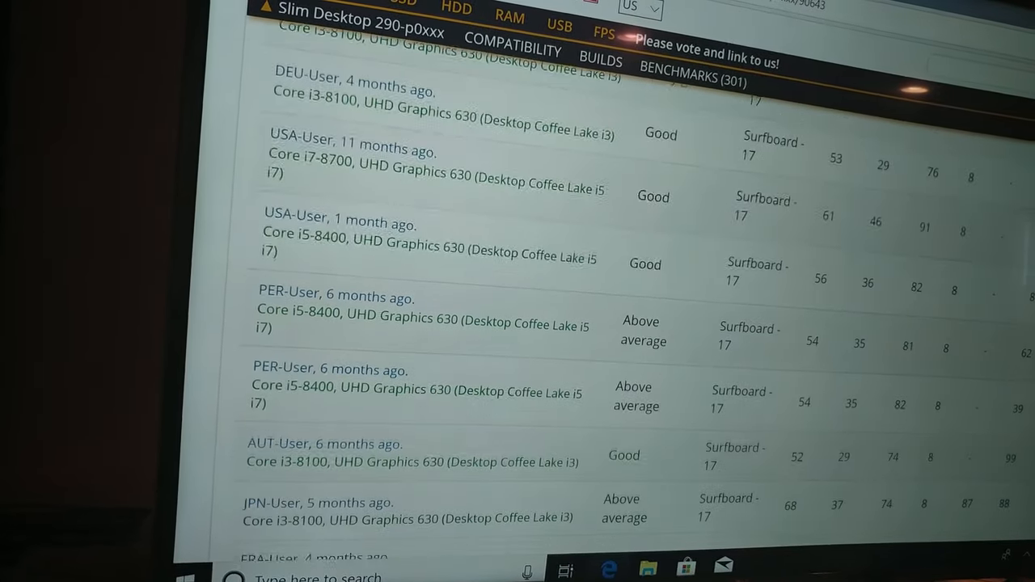
scroll(down, 3)
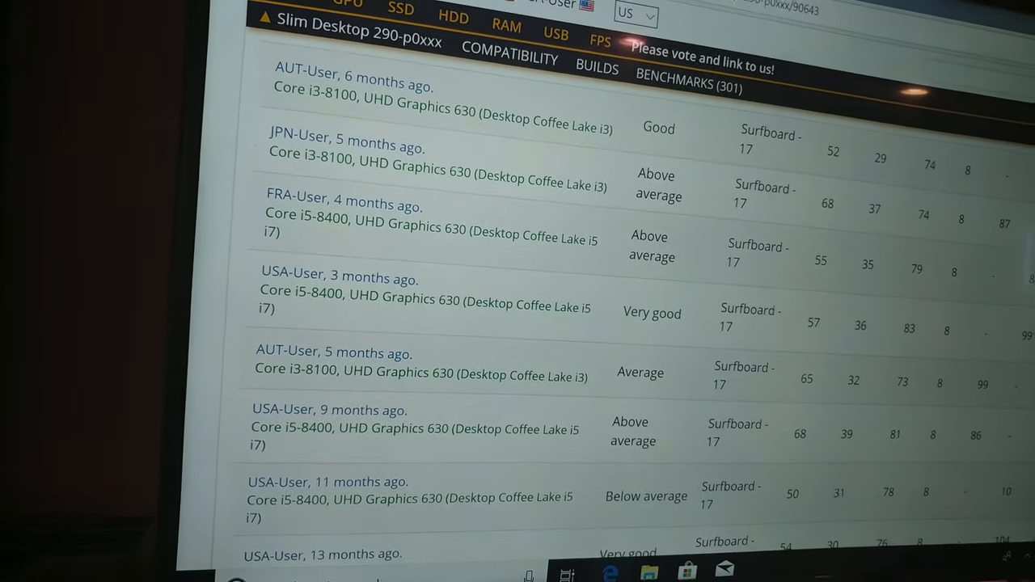
scroll(down, 3)
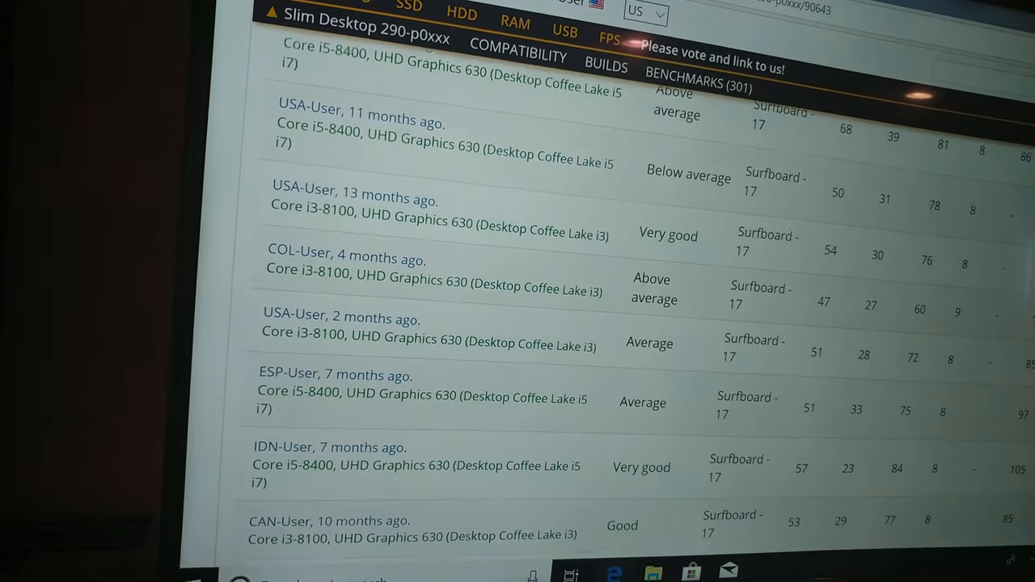
scroll(down, 3)
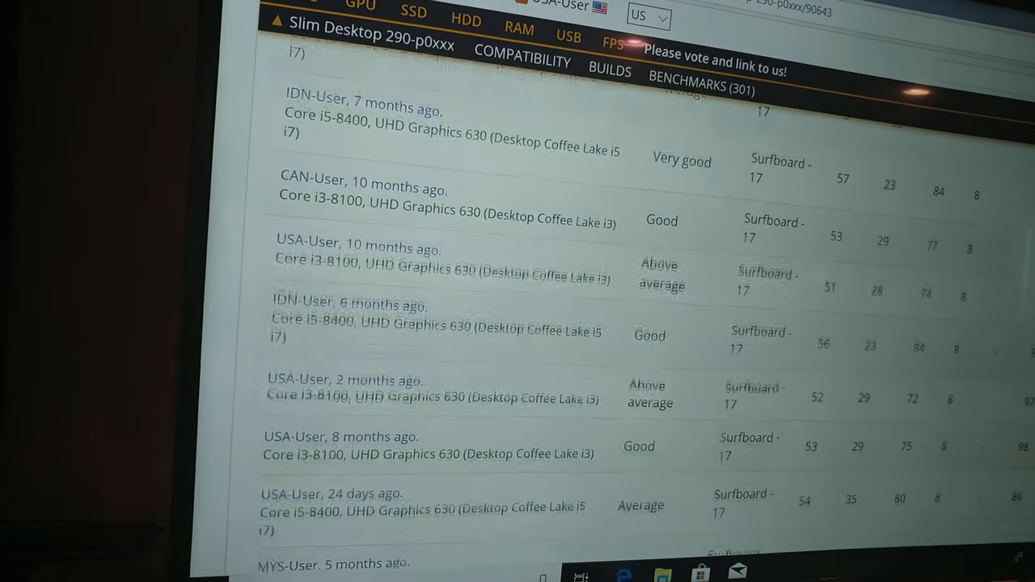
scroll(down, 3)
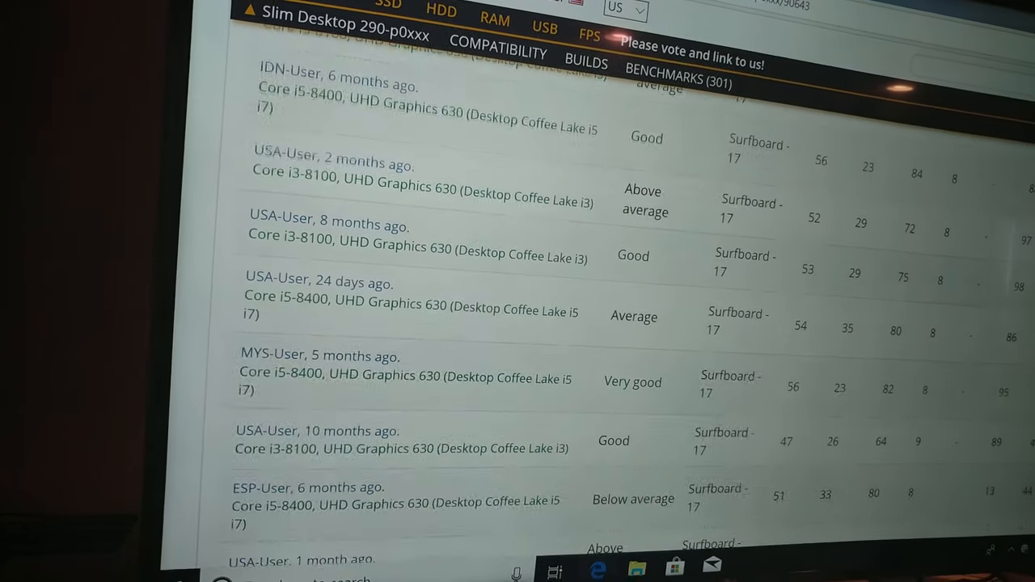
scroll(down, 3)
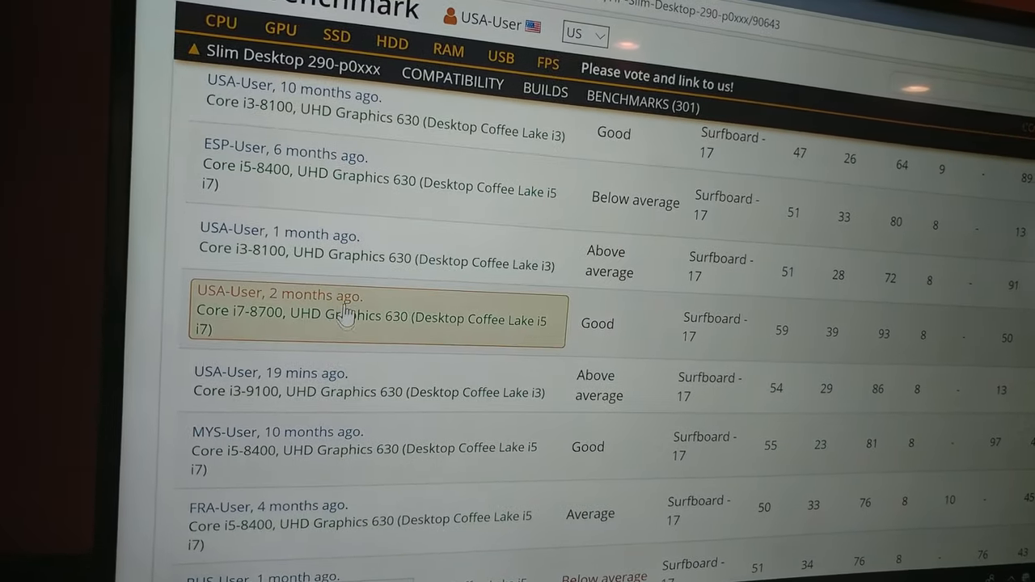
Step: Scroll past the i3-9100 row to the bottom of page 2, showing 'Page 2 of 4'
scroll(down, 3)
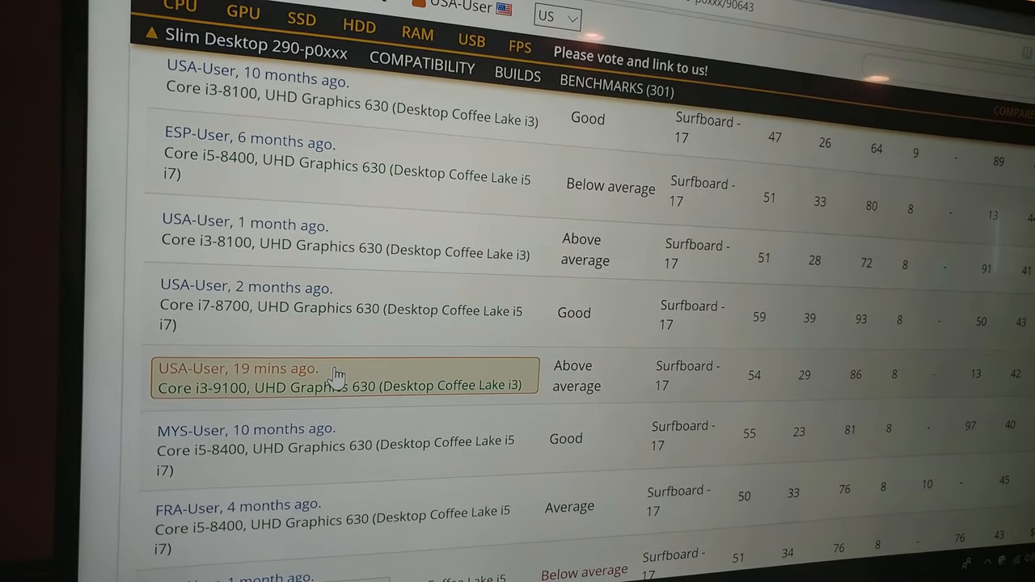
scroll(down, 3)
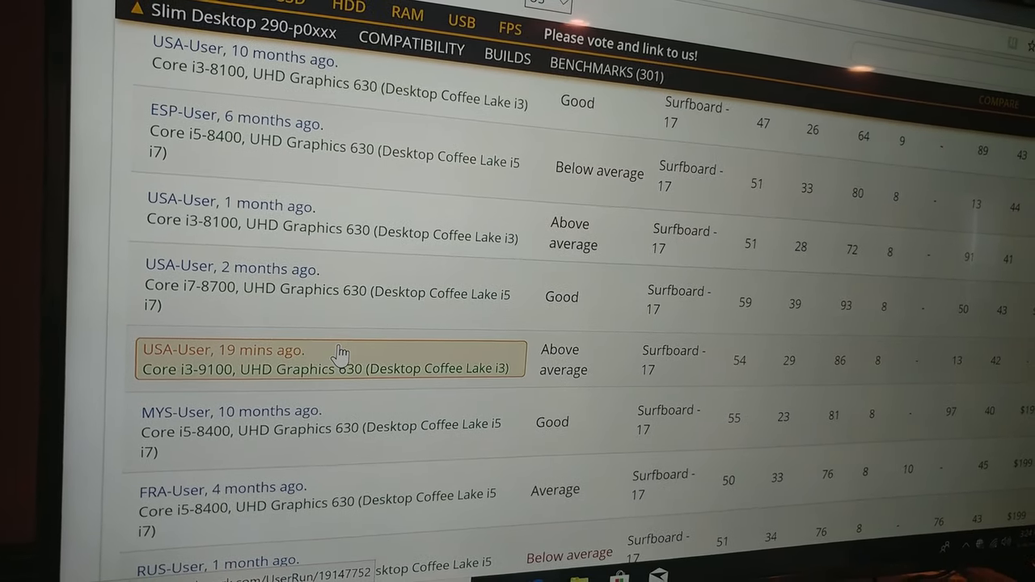
scroll(down, 3)
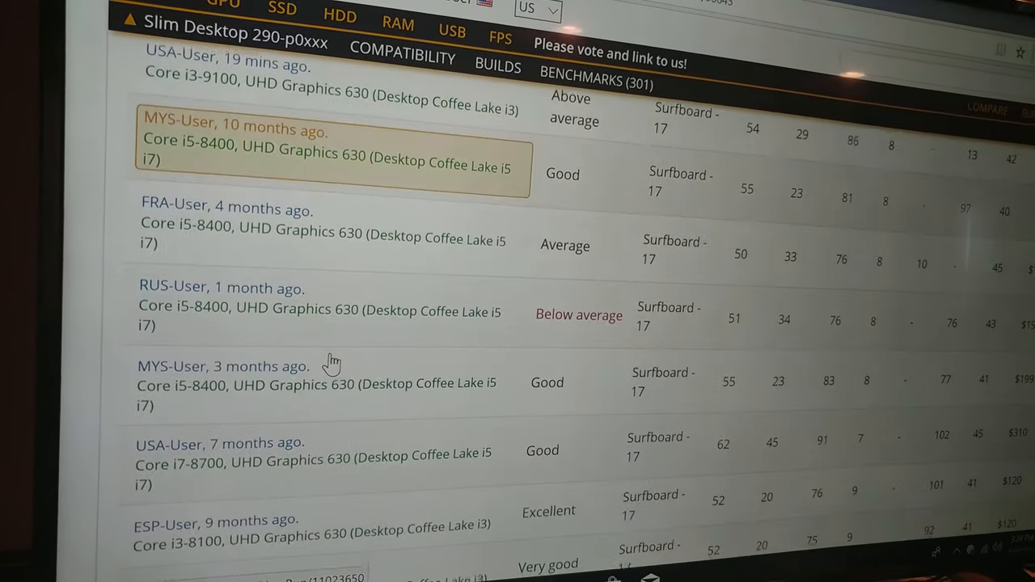
scroll(down, 3)
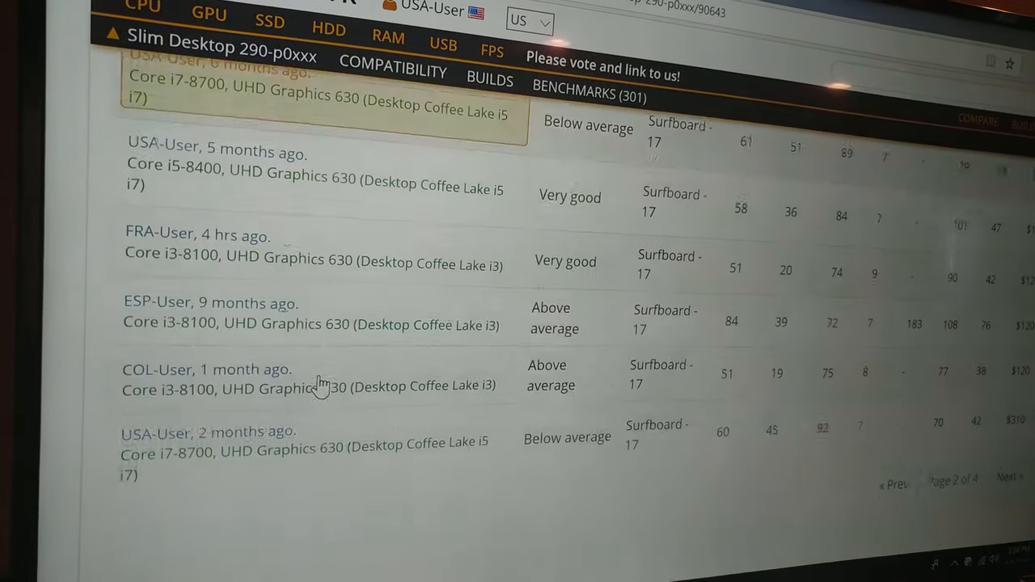
scroll(down, 3)
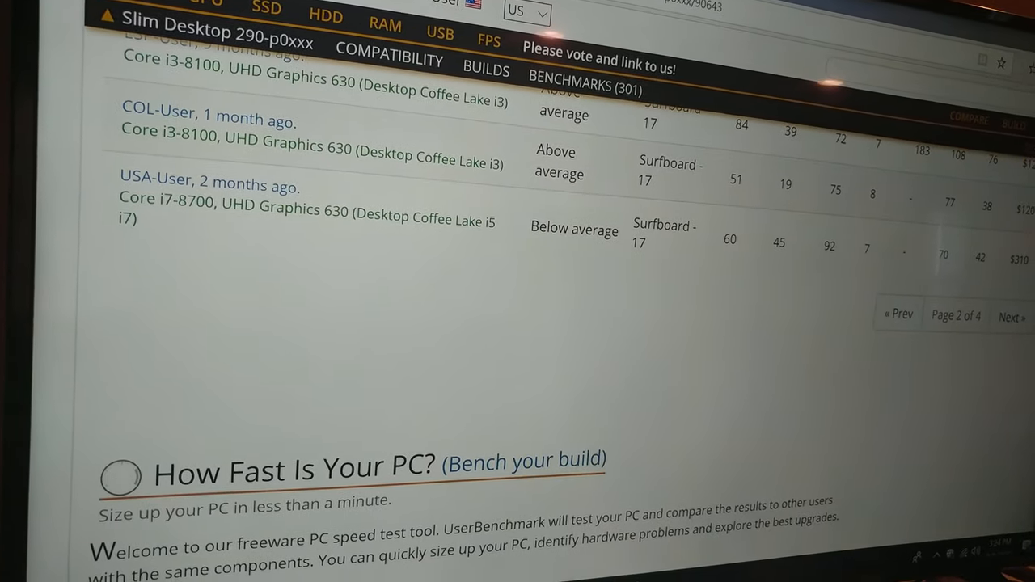
scroll(down, 3)
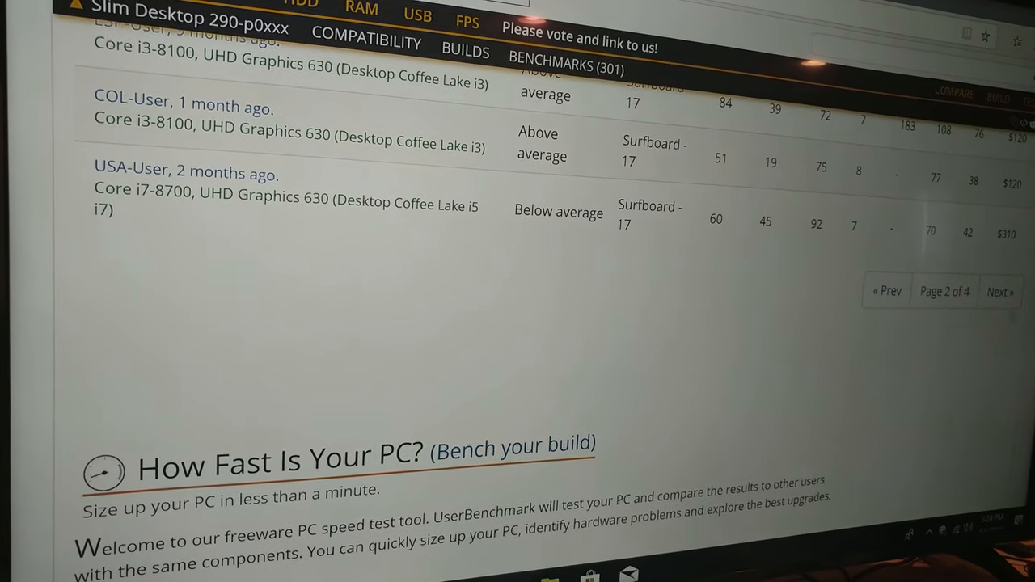
Step: Load page 3 of the user benchmarks and scroll down to the Tree trunk-15 entries
click(999, 291)
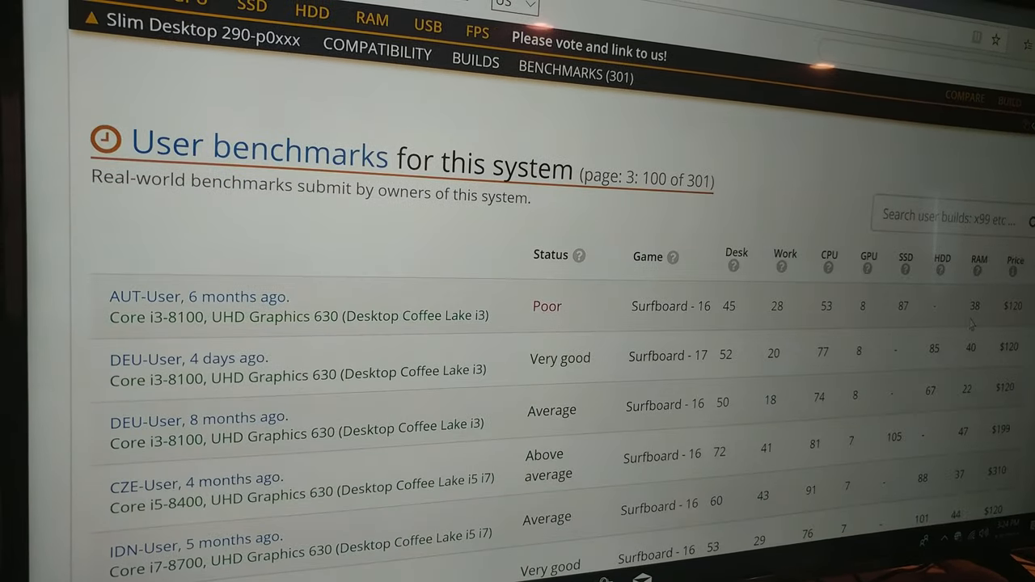
scroll(down, 3)
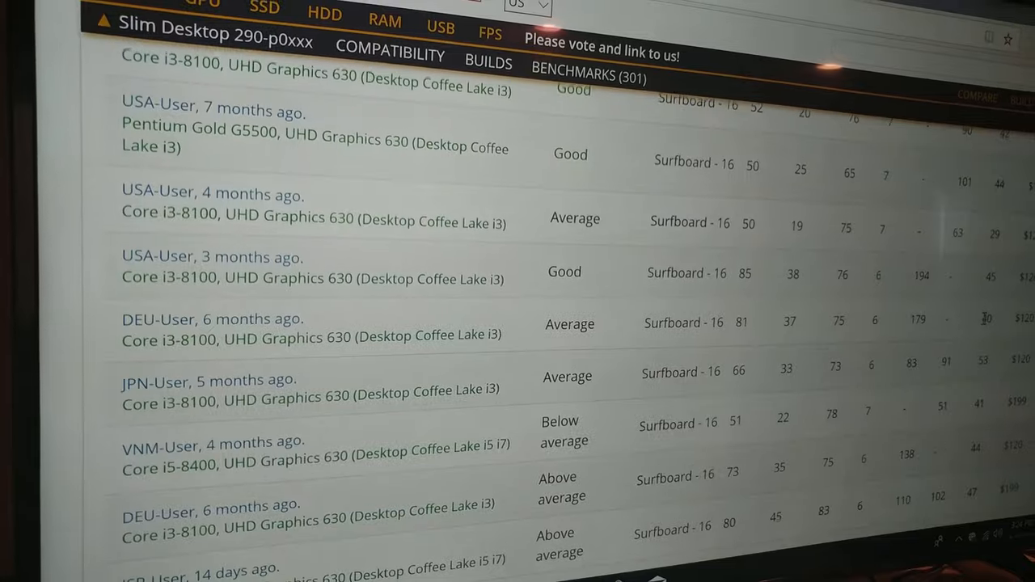
scroll(down, 3)
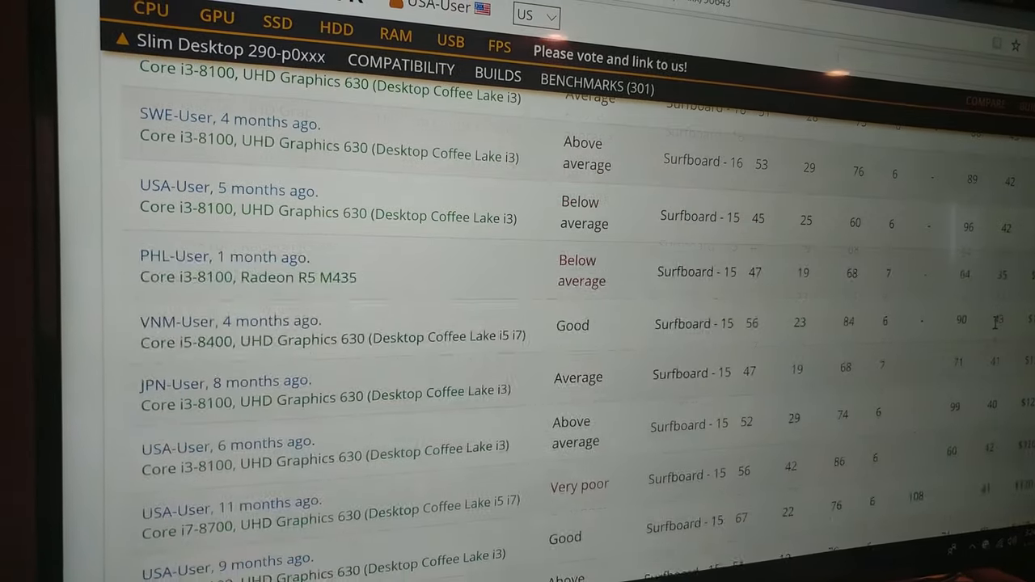
scroll(down, 3)
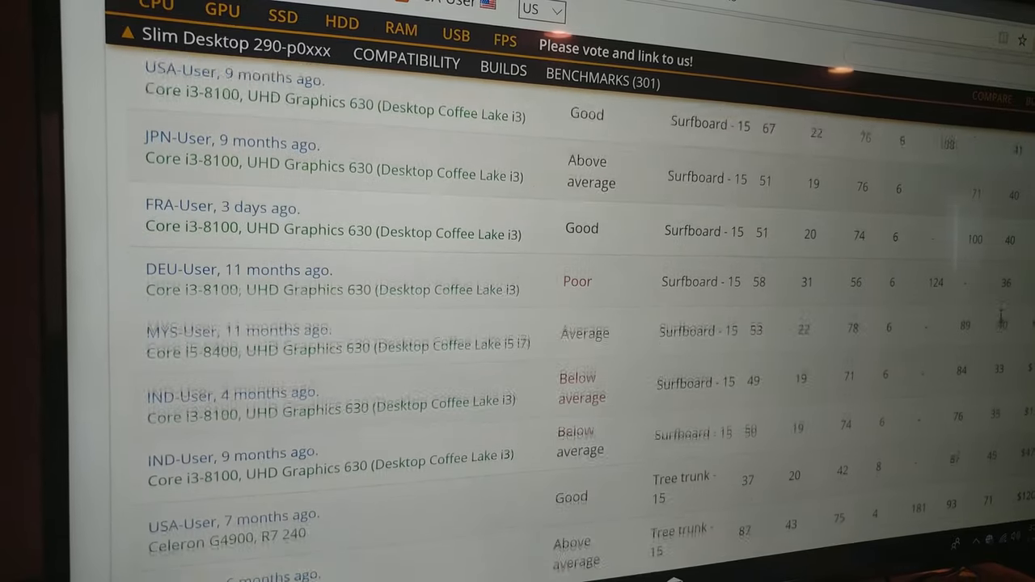
scroll(down, 3)
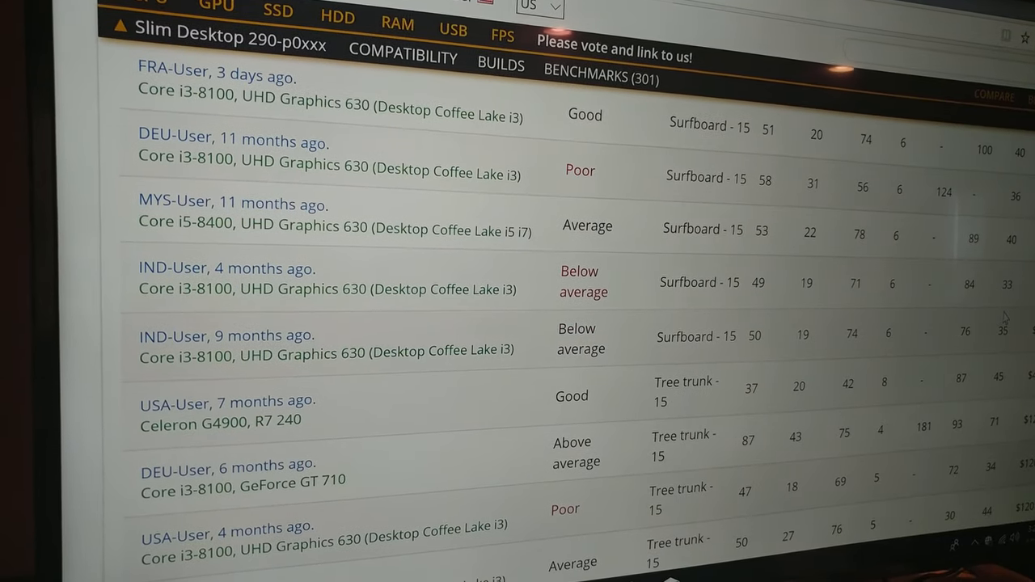